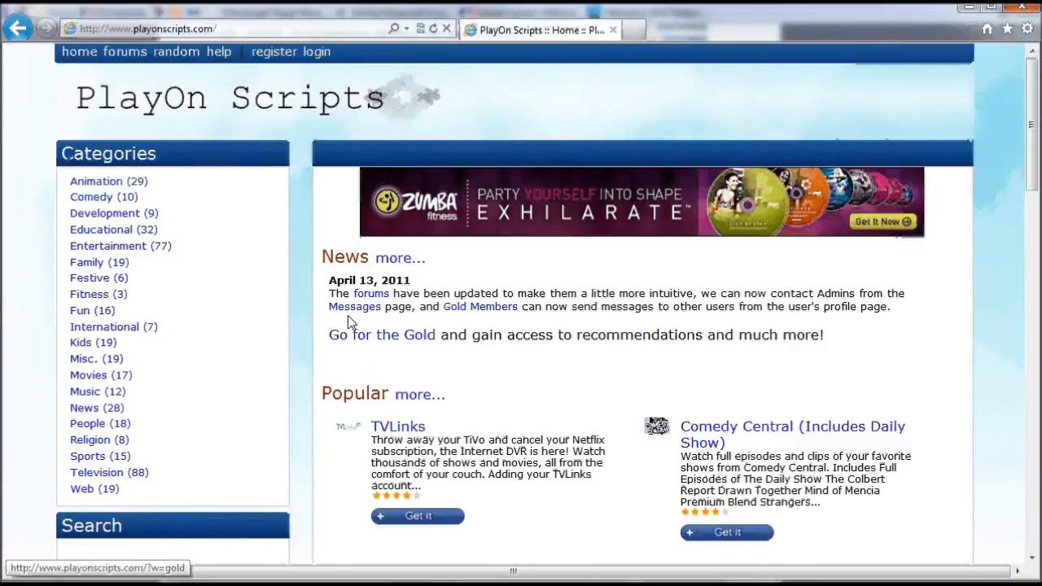
Scroll the category listing and open the CW Local script's page.
scroll(down, 3)
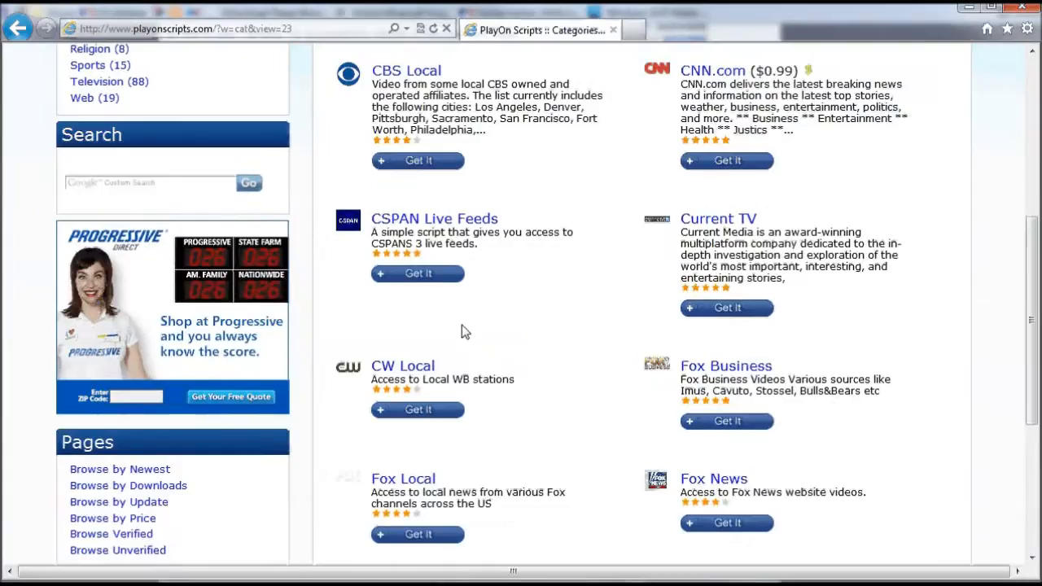
click(403, 365)
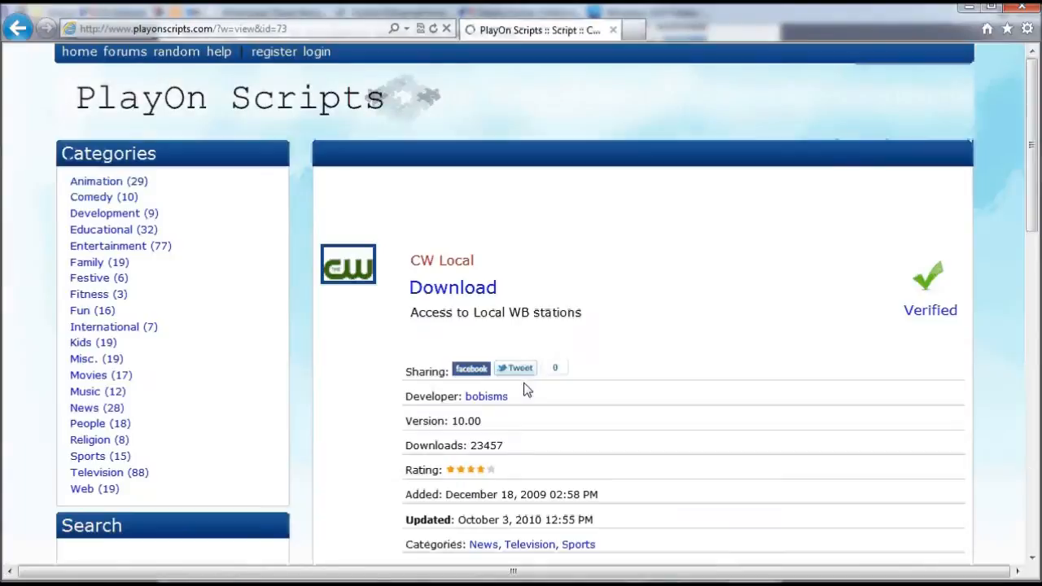
click(453, 288)
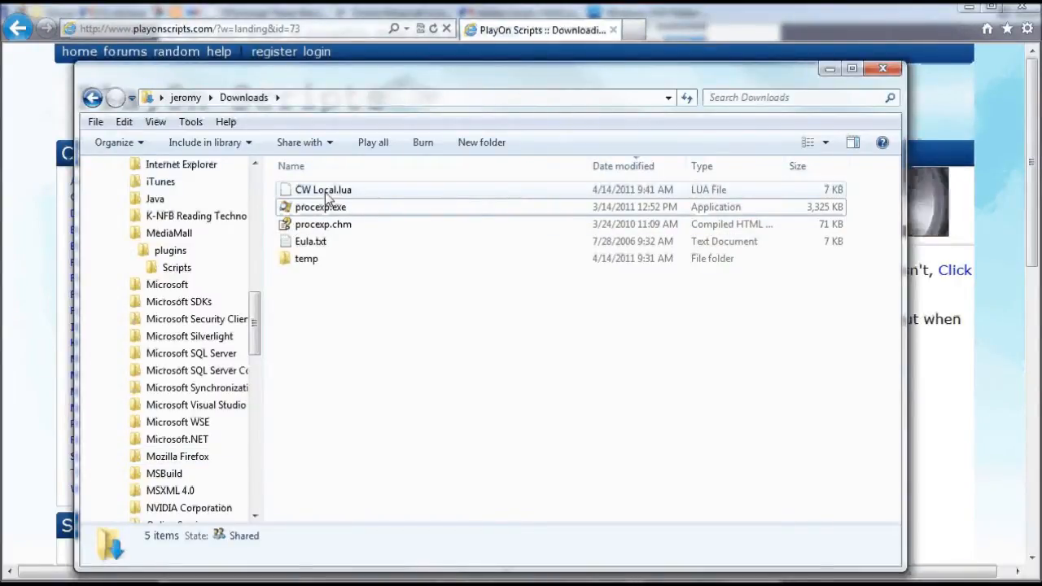
Move CW Local.lua into MediaMall > plugins > Scripts, granting administrator permission.
click(323, 189)
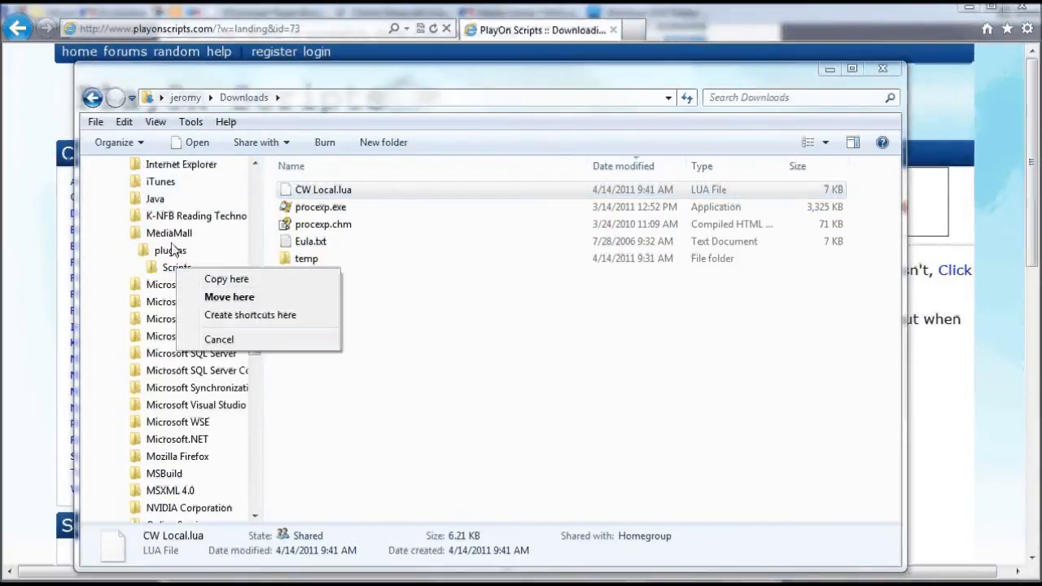
mouse_move(245, 303)
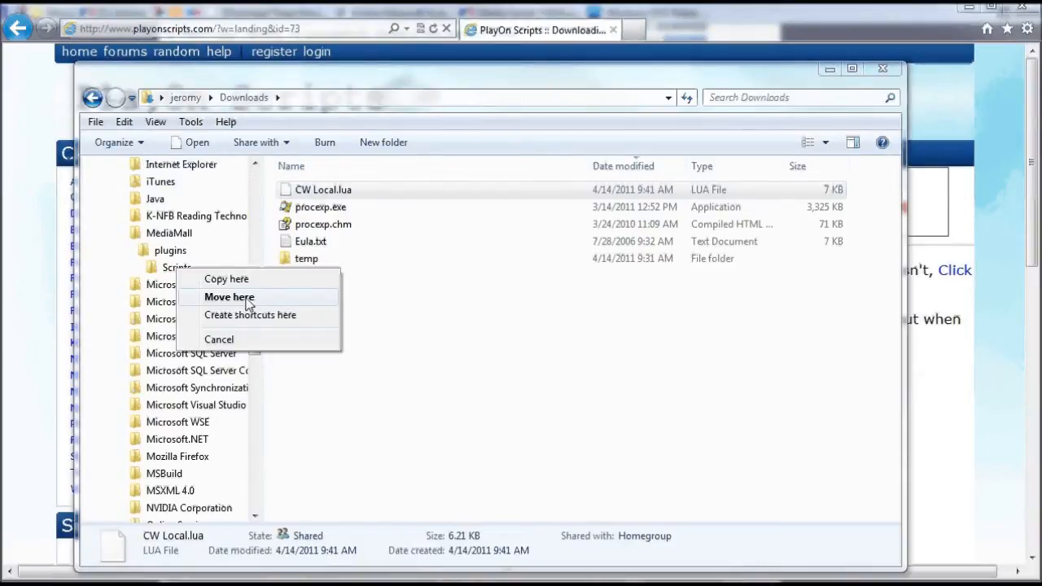
click(228, 296)
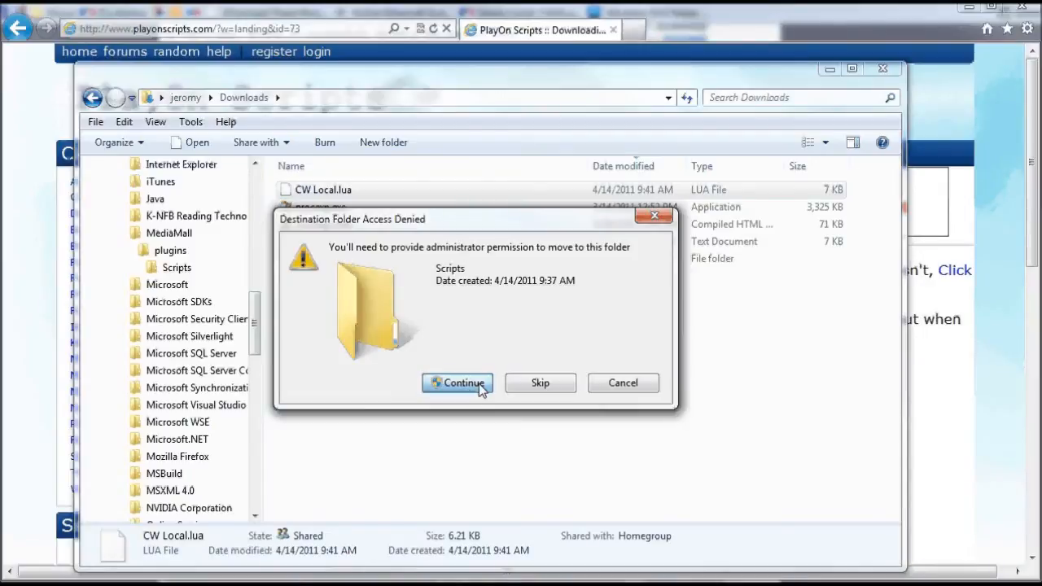
click(456, 383)
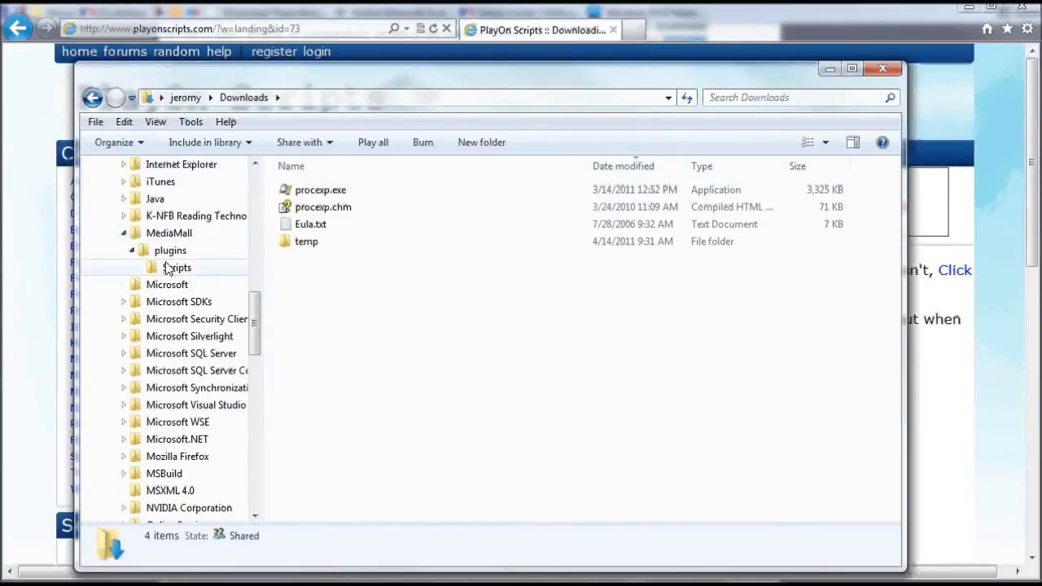